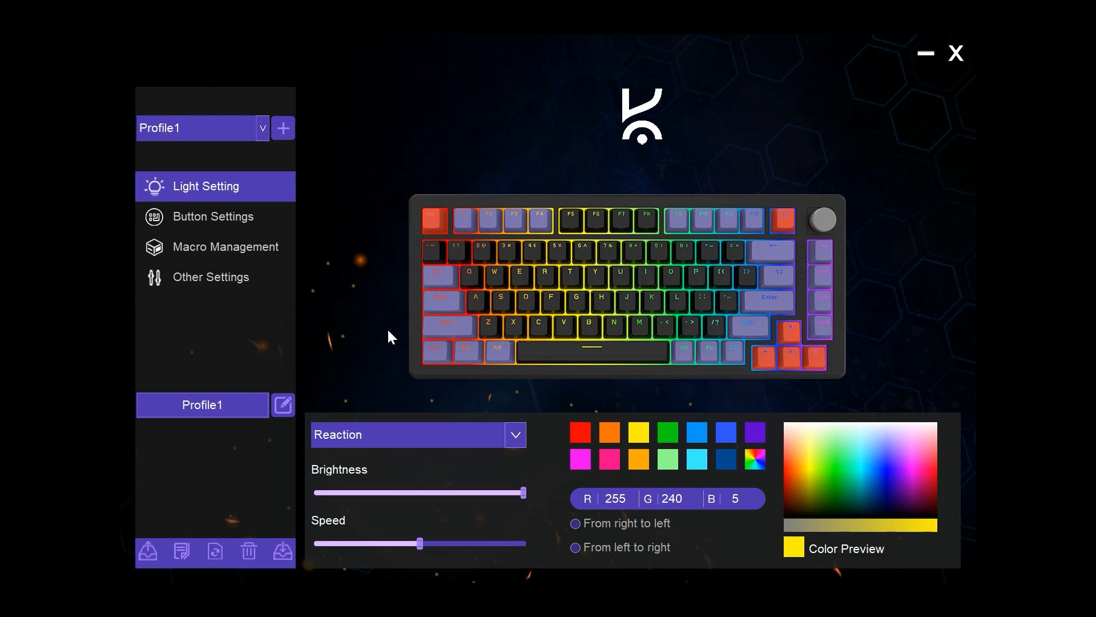
pyautogui.moveTo(206, 117)
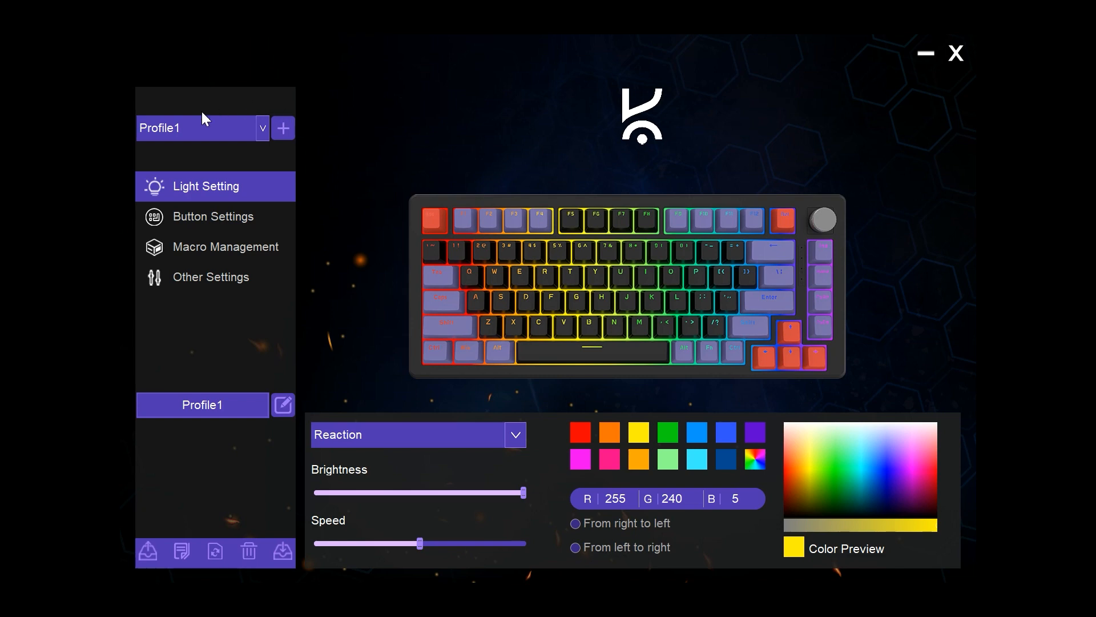
# Browse the profile list and lighting effects, keep Reaction, and go to Button Settings for Profile1
pyautogui.click(263, 128)
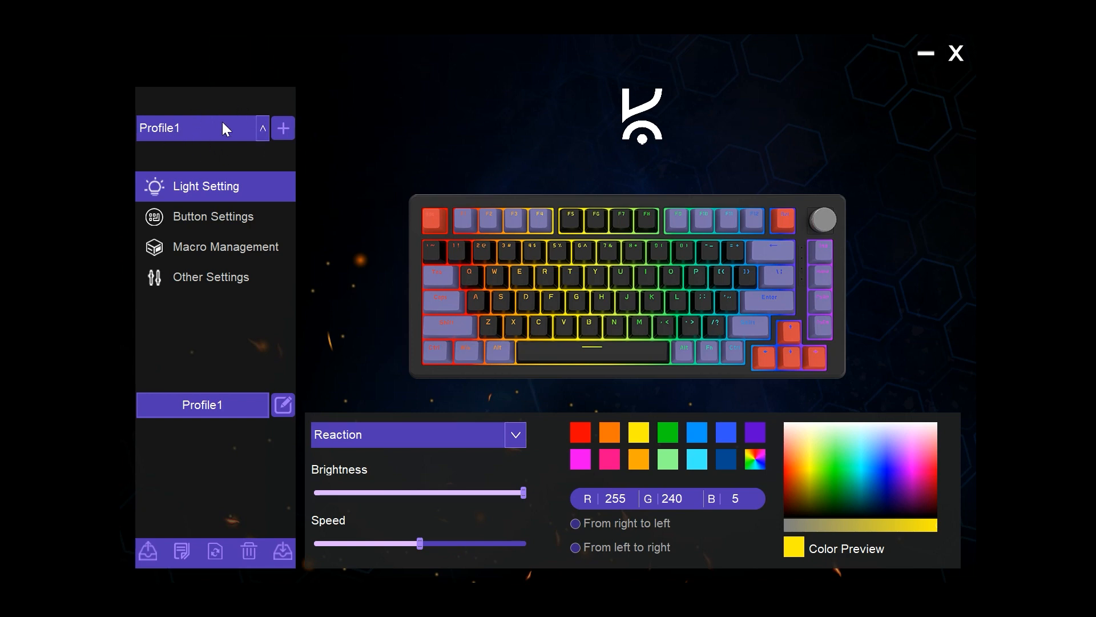
pyautogui.click(283, 128)
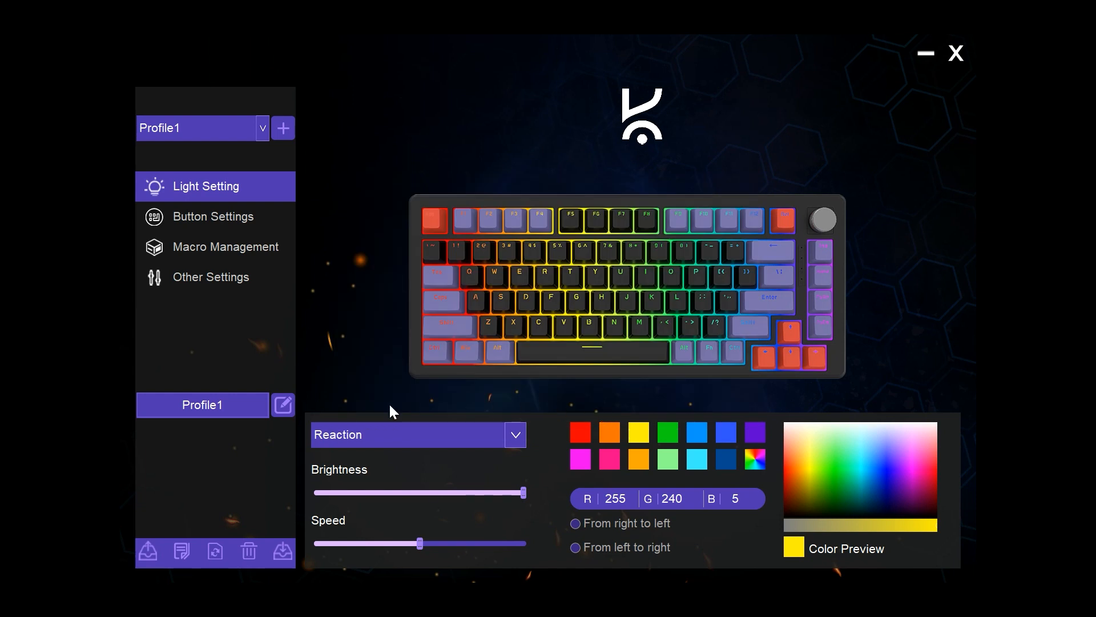
pyautogui.moveTo(434, 370)
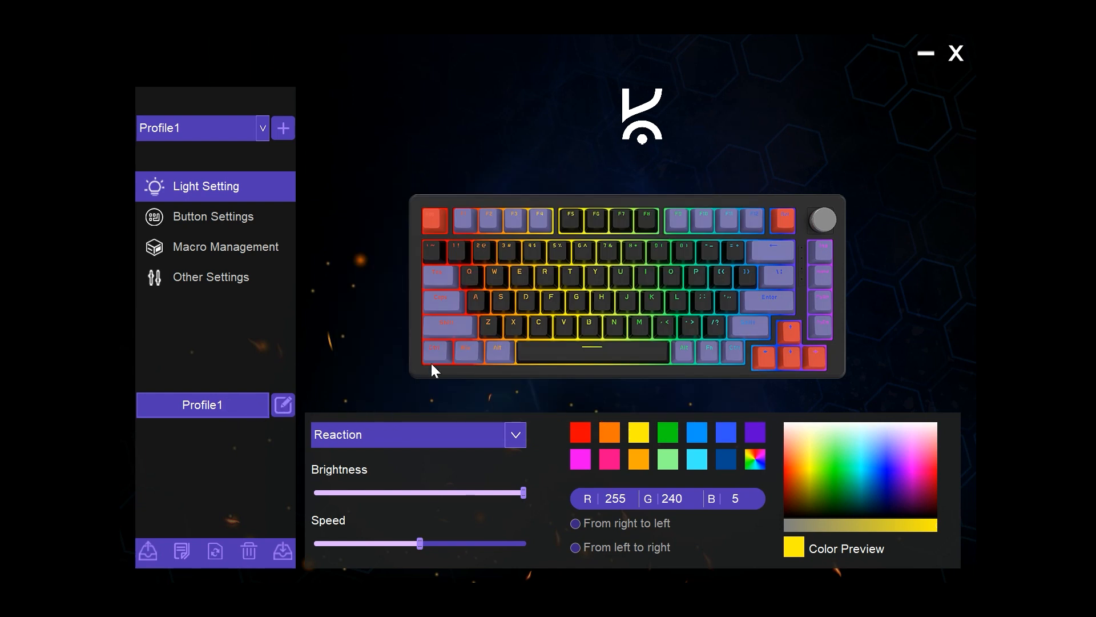
pyautogui.moveTo(415, 364)
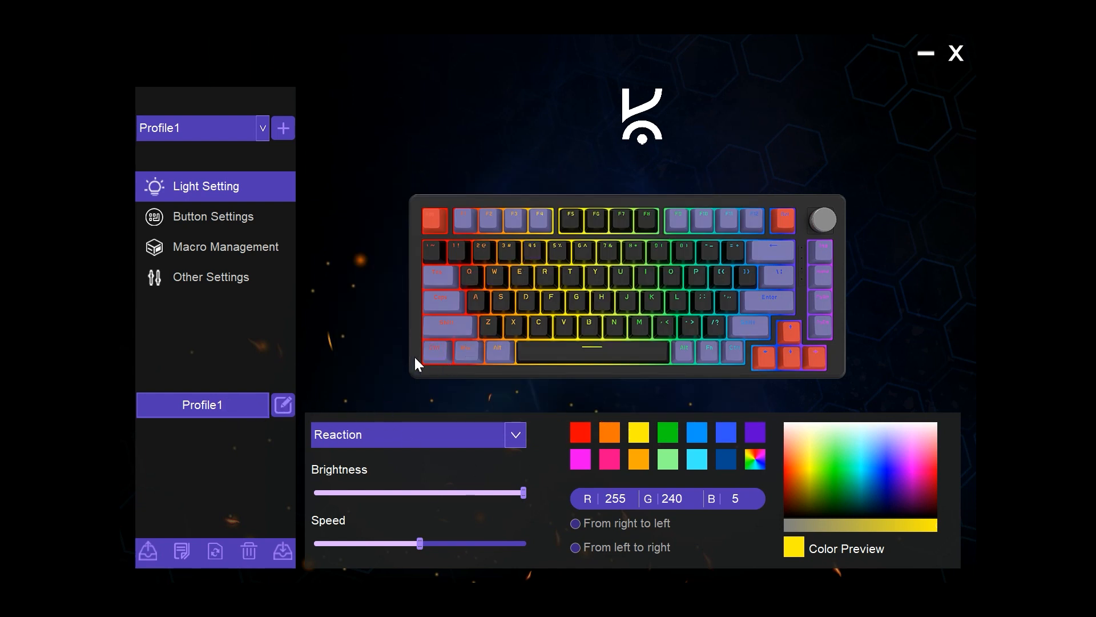
pyautogui.moveTo(227, 465)
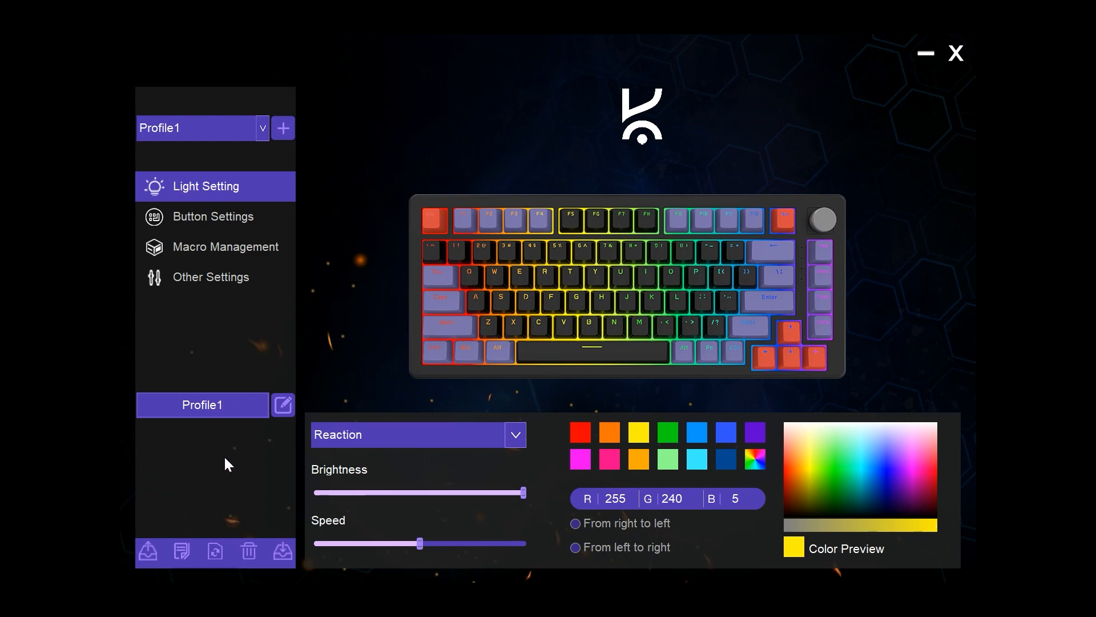
pyautogui.moveTo(224, 455)
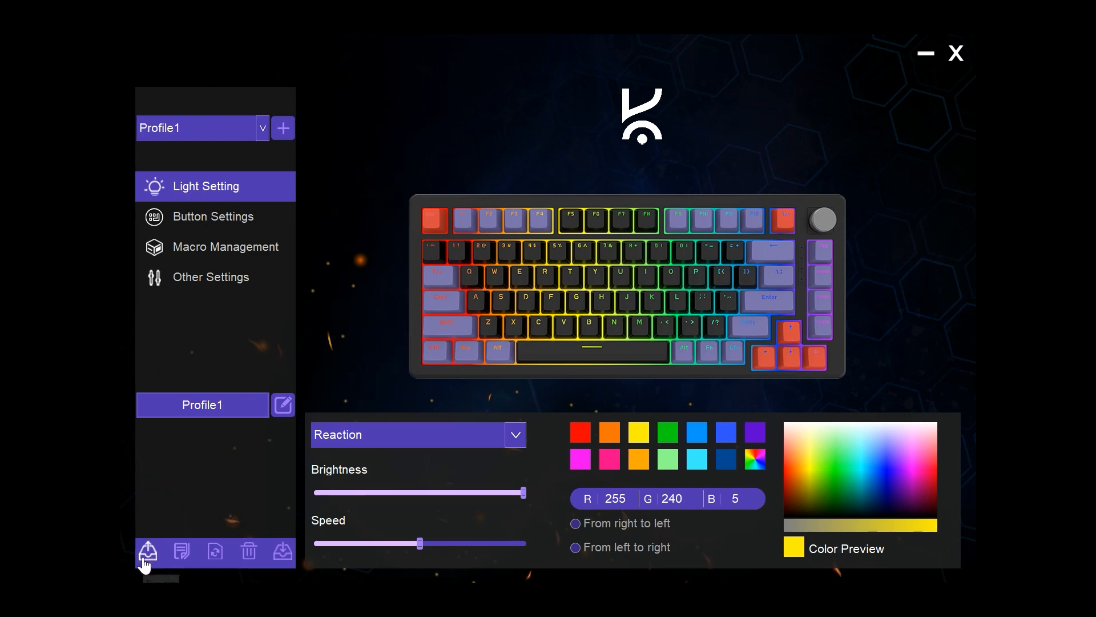
pyautogui.moveTo(249, 553)
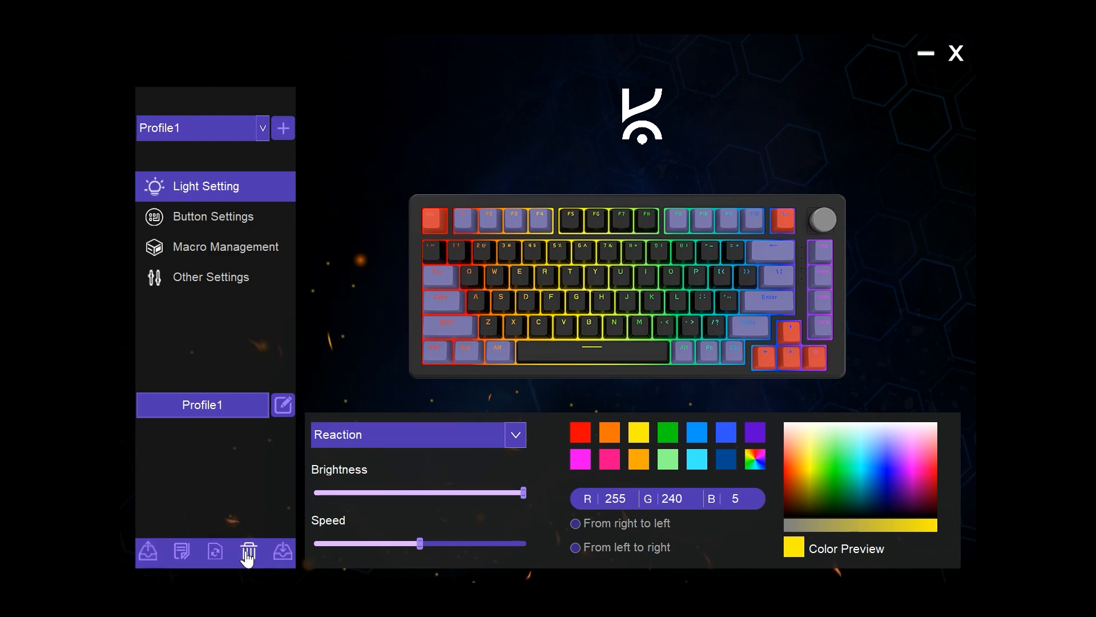
pyautogui.moveTo(285, 560)
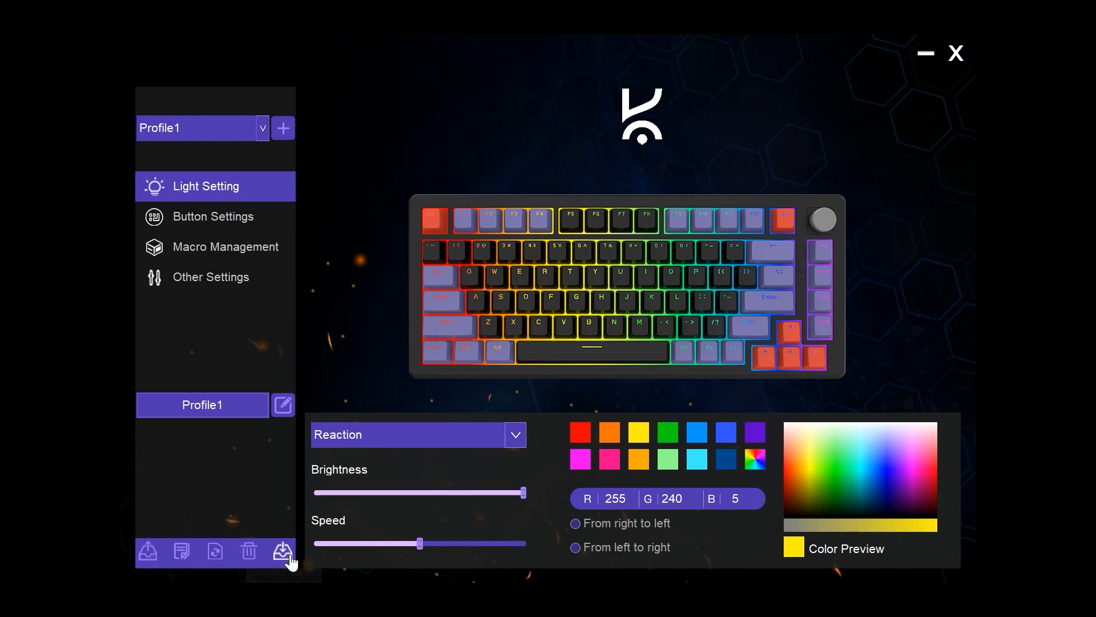
pyautogui.moveTo(282, 551)
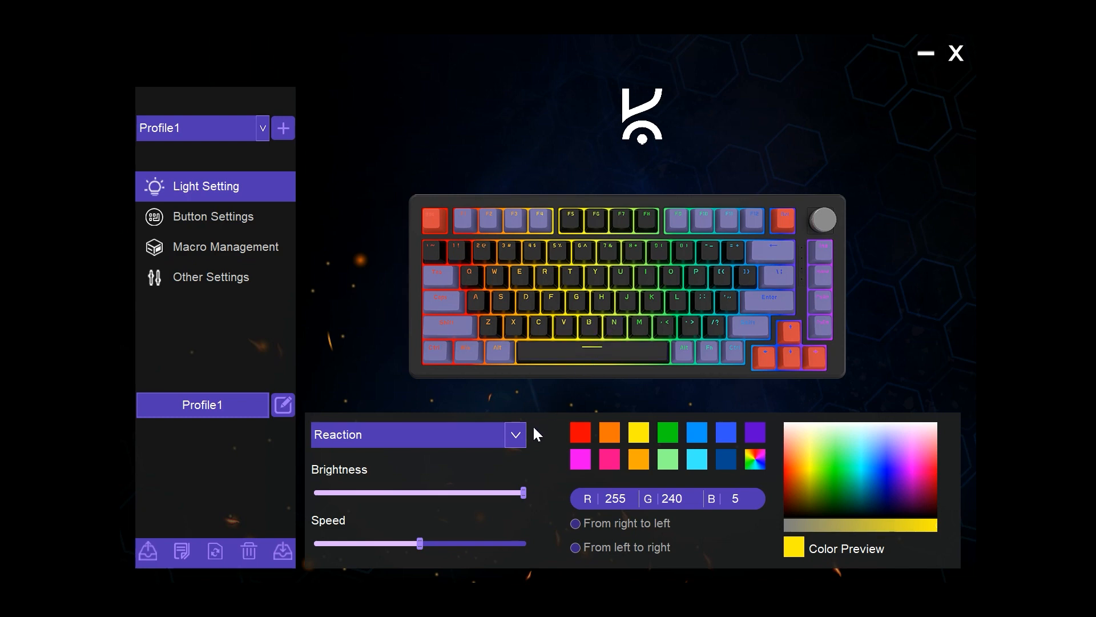
pyautogui.click(515, 434)
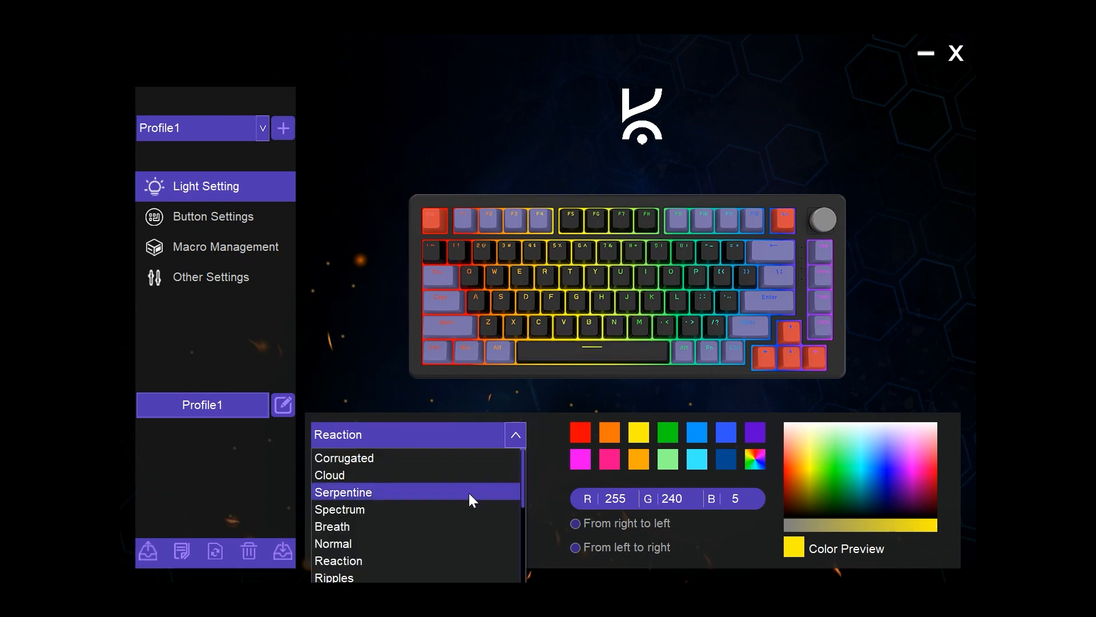
pyautogui.scroll(-3)
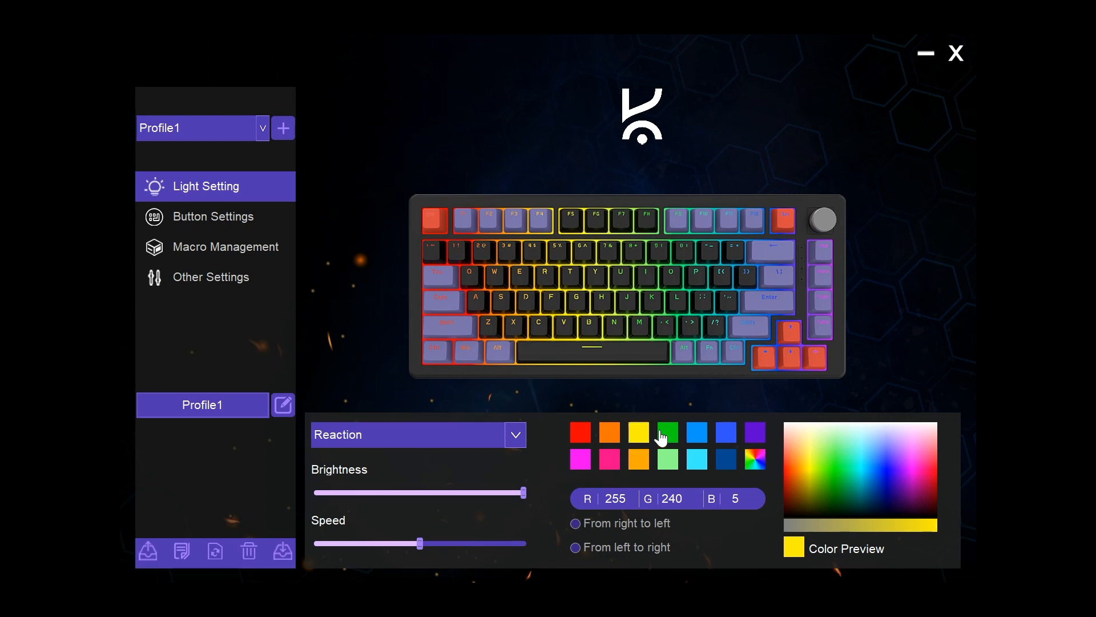
pyautogui.moveTo(576, 392)
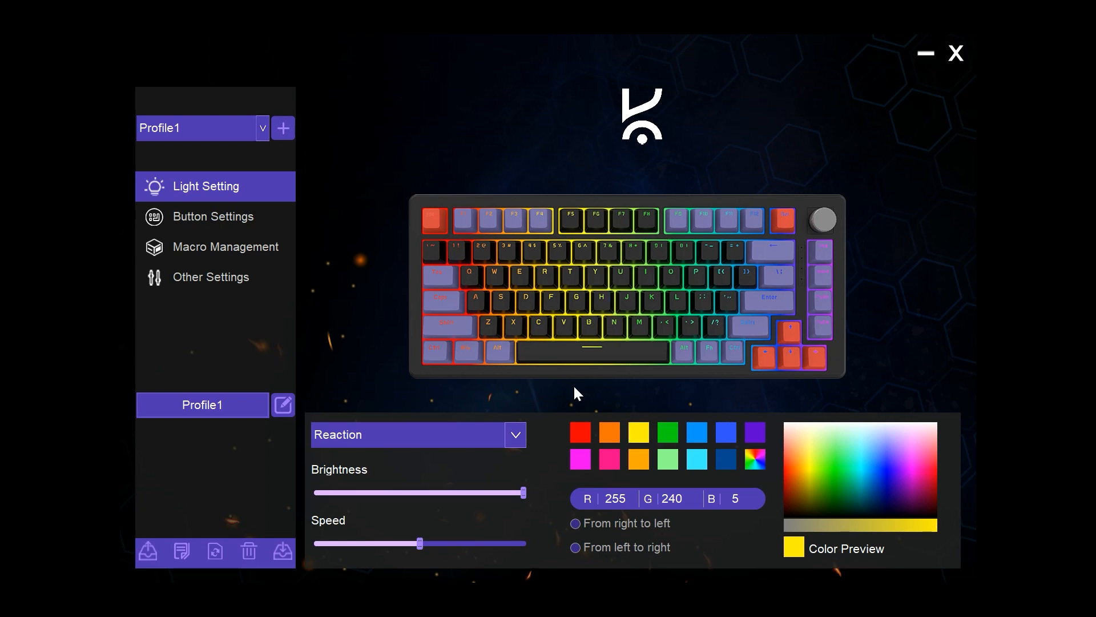
pyautogui.moveTo(537, 462)
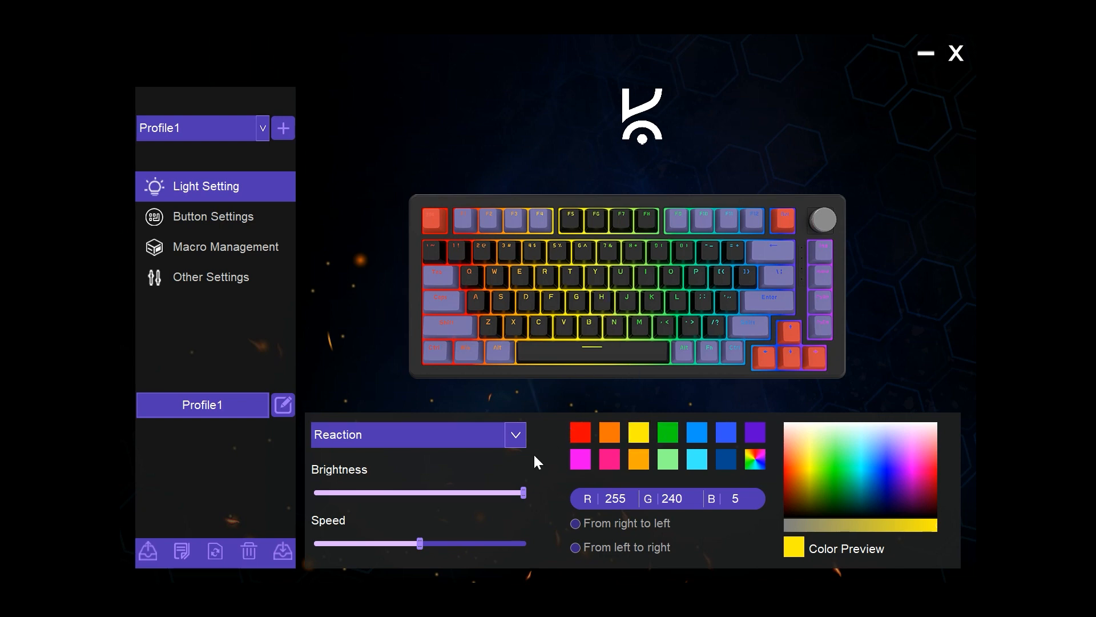
pyautogui.moveTo(543, 515)
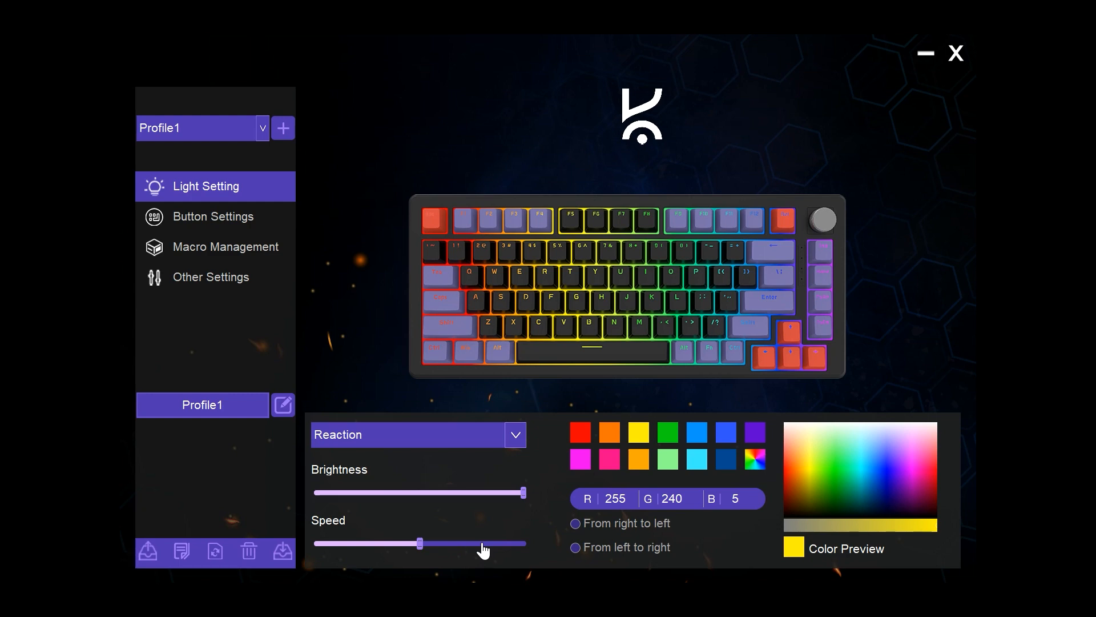
pyautogui.moveTo(538, 509)
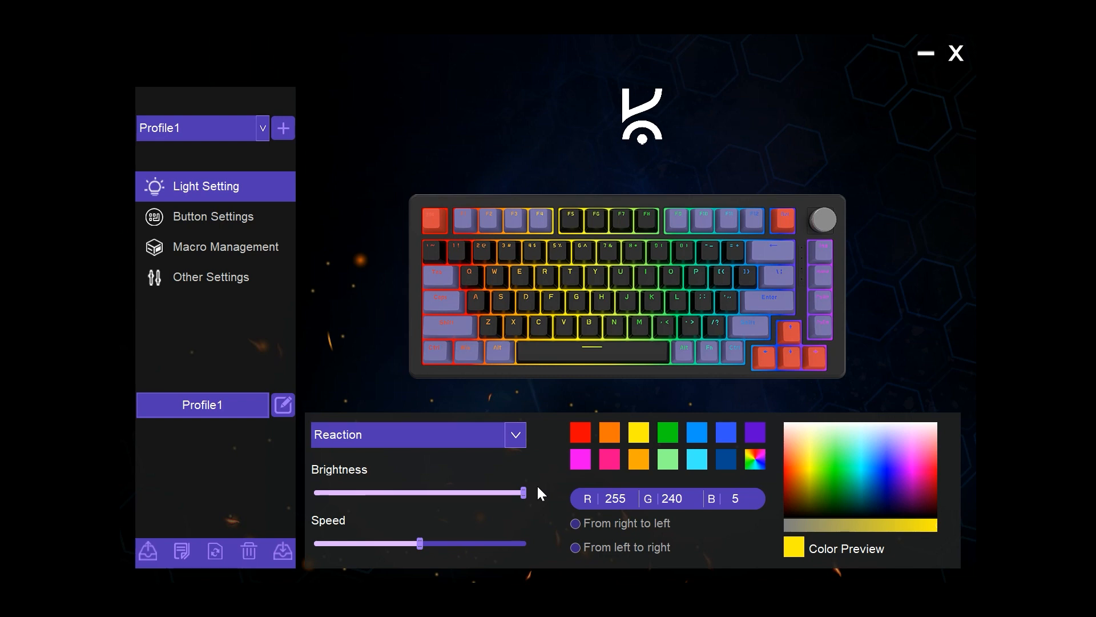
pyautogui.moveTo(302, 284)
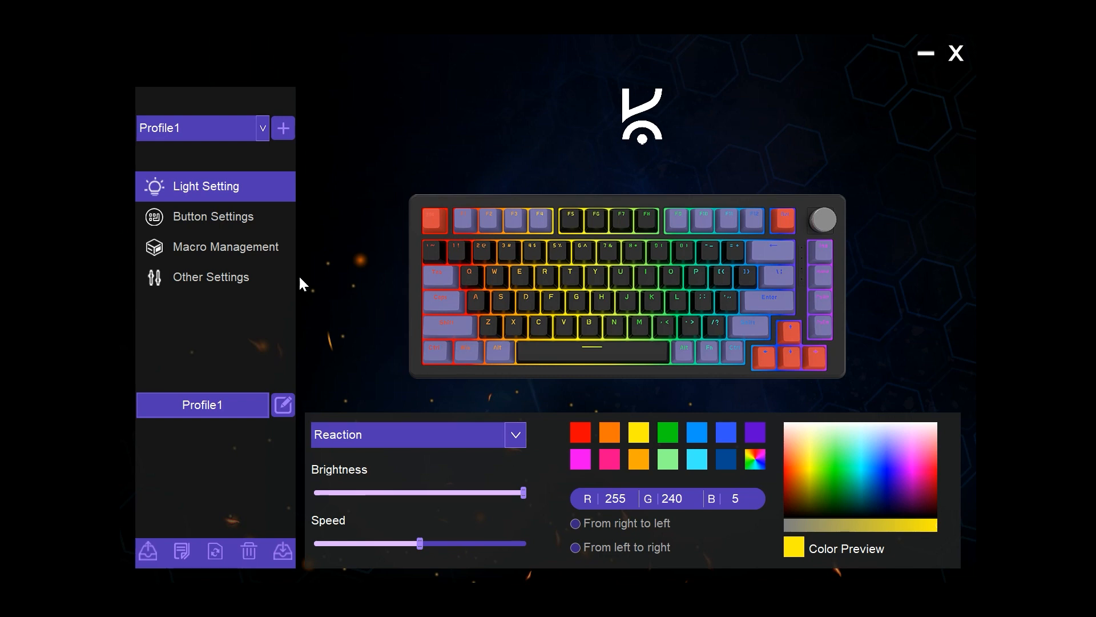
pyautogui.click(212, 217)
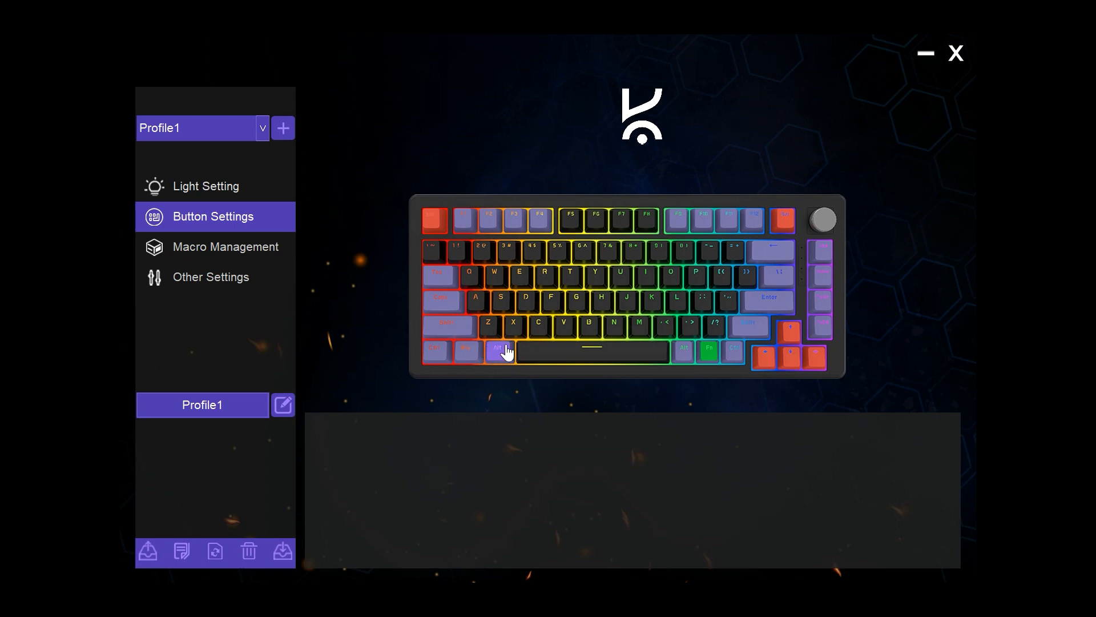
# Select the G key and assign it the Multimedia Key function, choosing Volume +
pyautogui.click(577, 298)
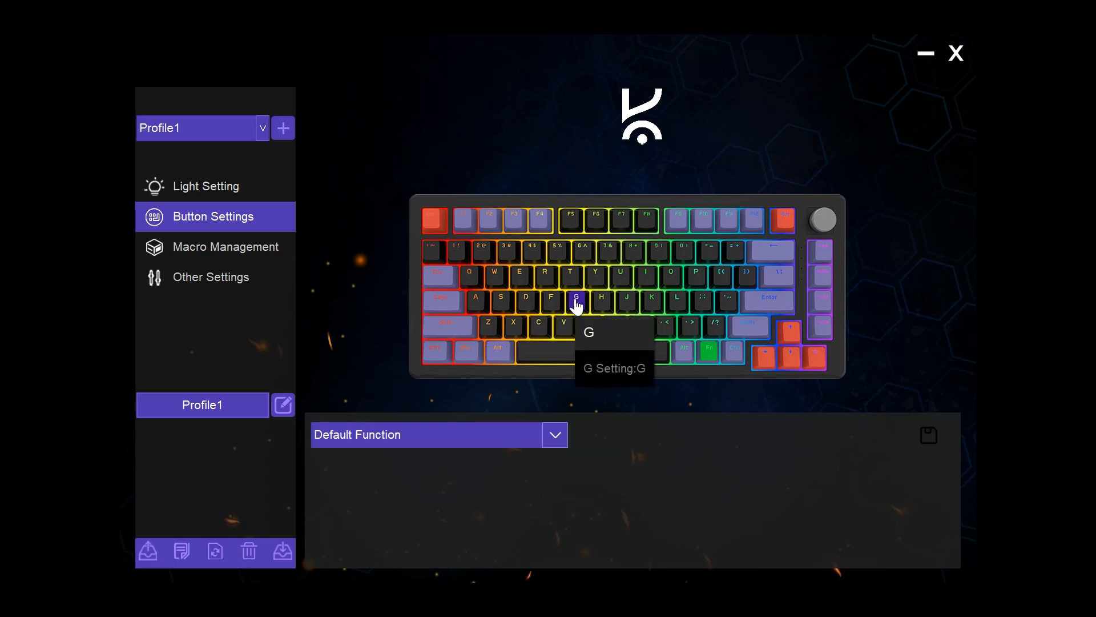
pyautogui.click(555, 434)
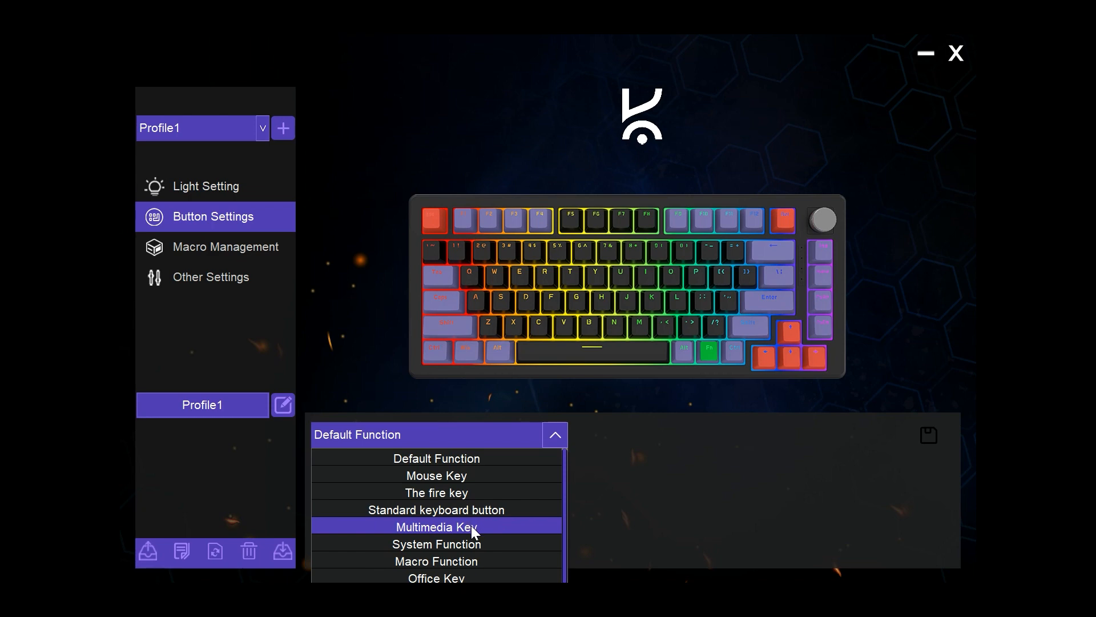
pyautogui.click(436, 527)
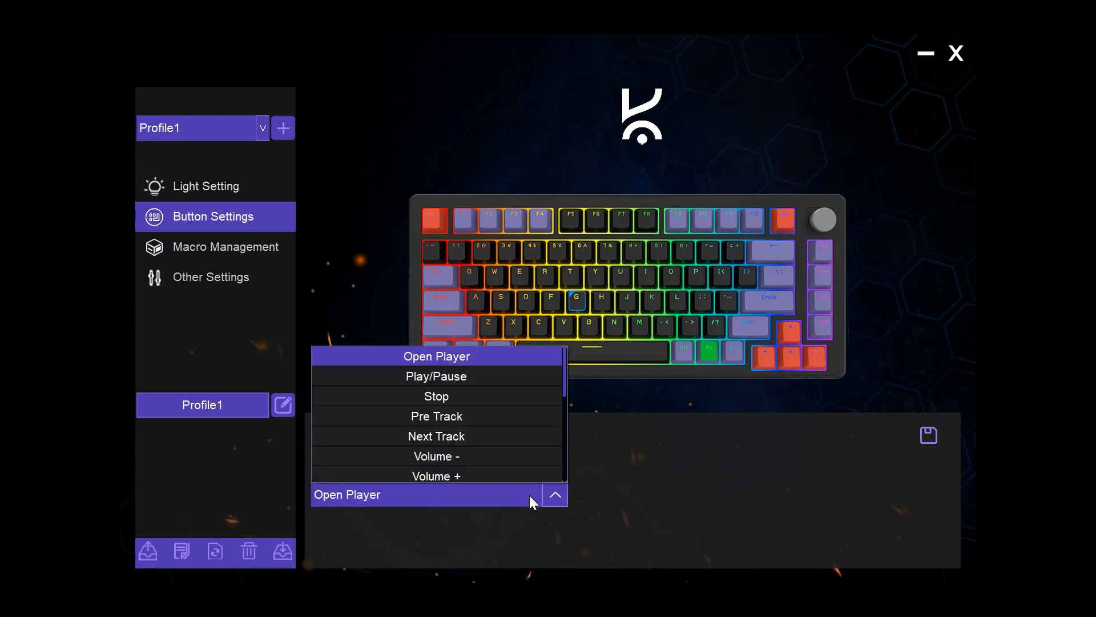
pyautogui.click(436, 477)
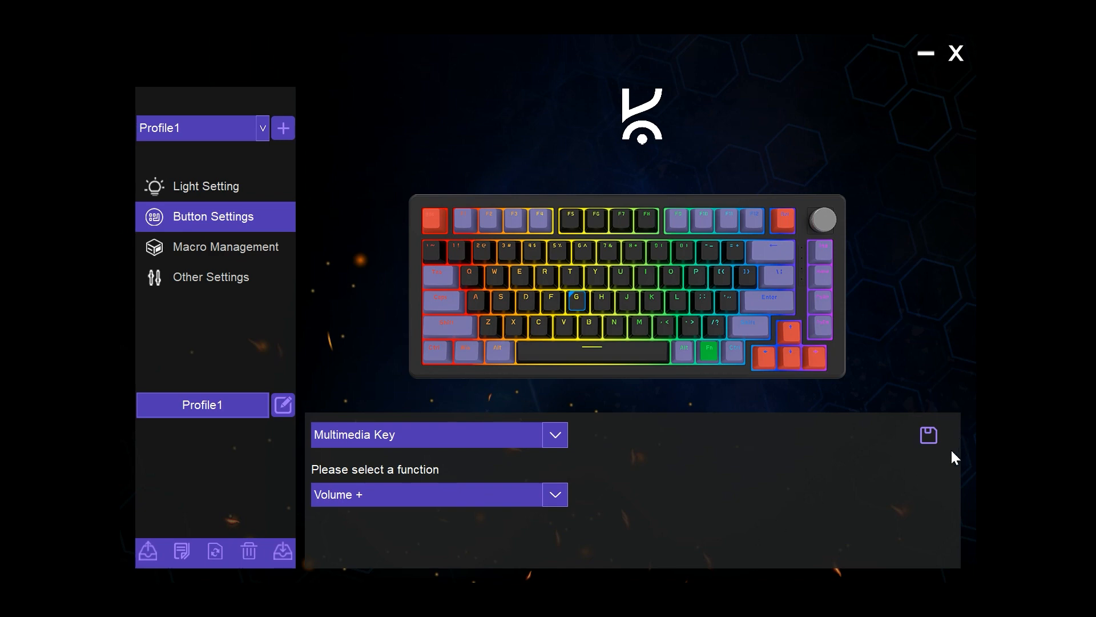
pyautogui.moveTo(936, 467)
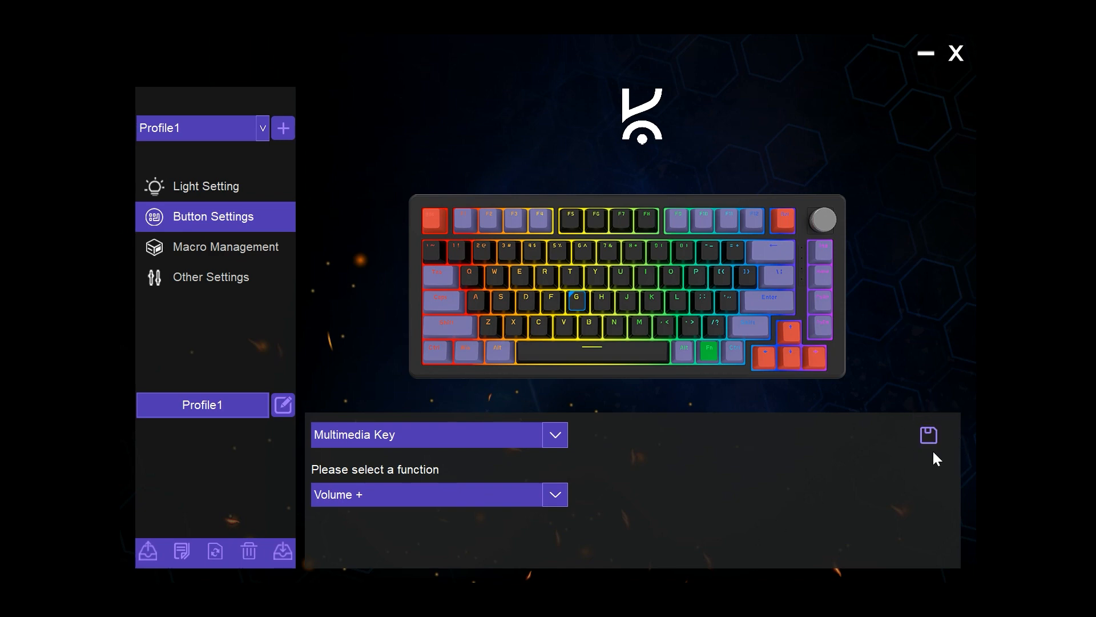
pyautogui.moveTo(669, 365)
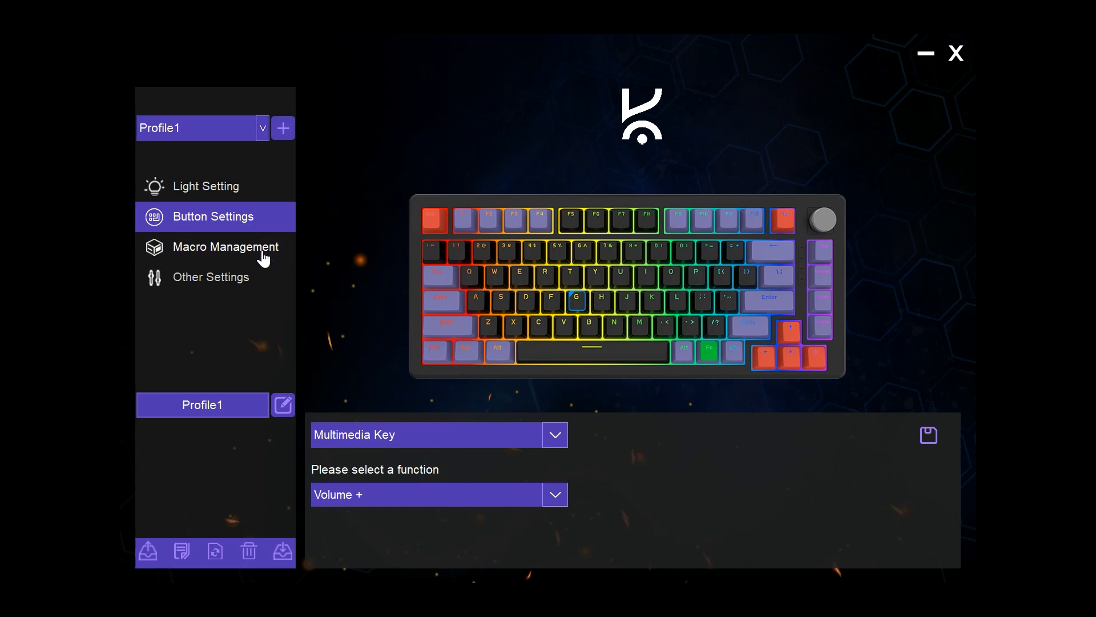
# In Macro Management, record keystrokes with delays into macro_1 and stop the recording
pyautogui.click(226, 246)
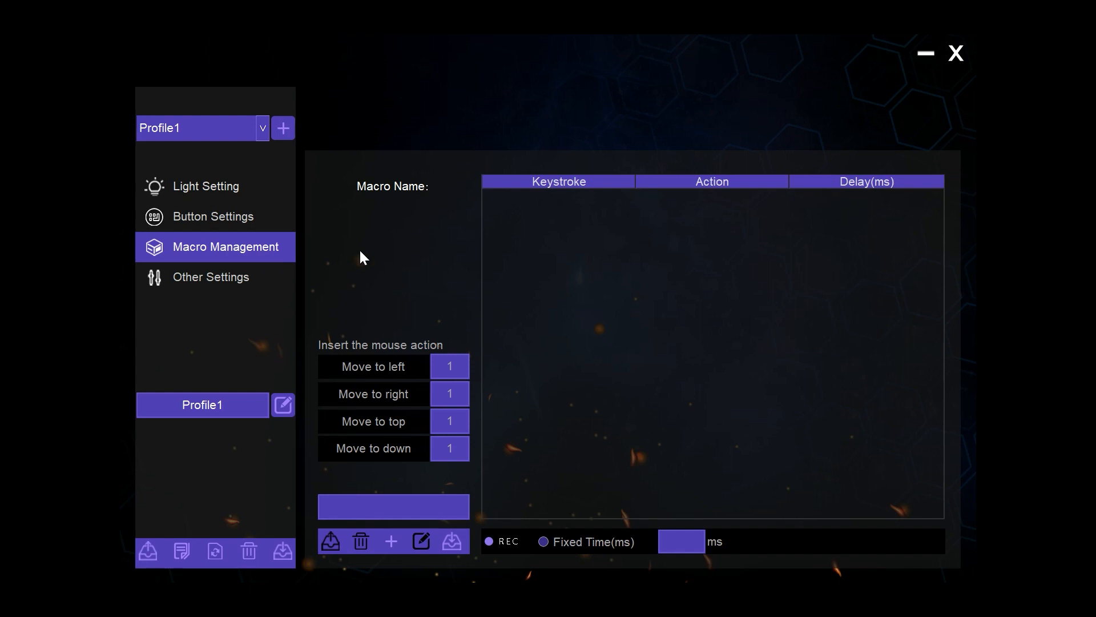
pyautogui.moveTo(393, 368)
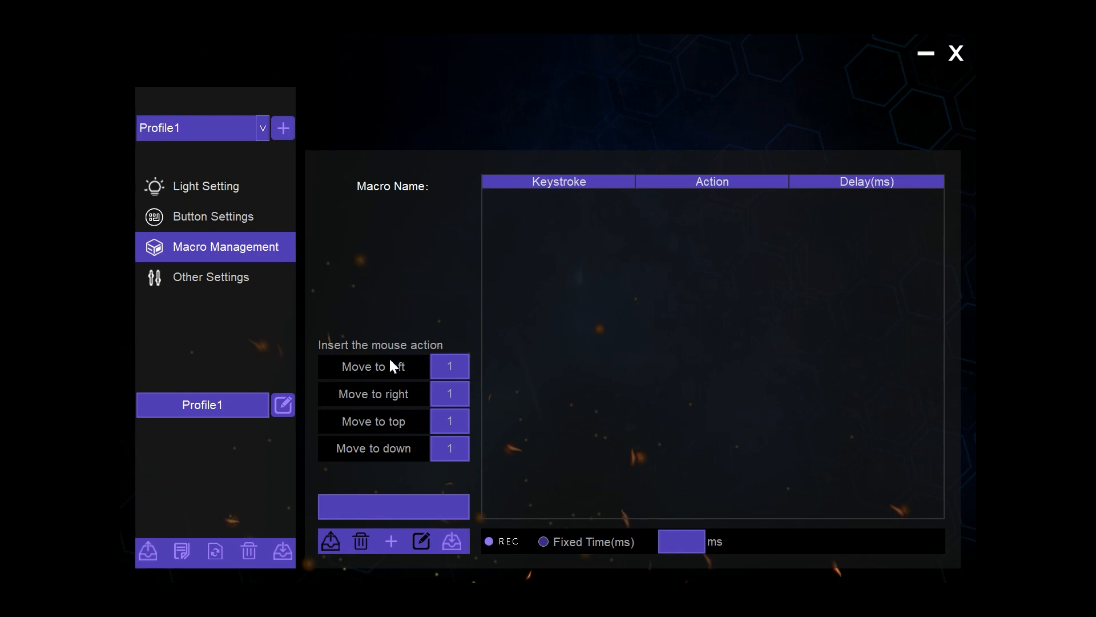
pyautogui.moveTo(411, 531)
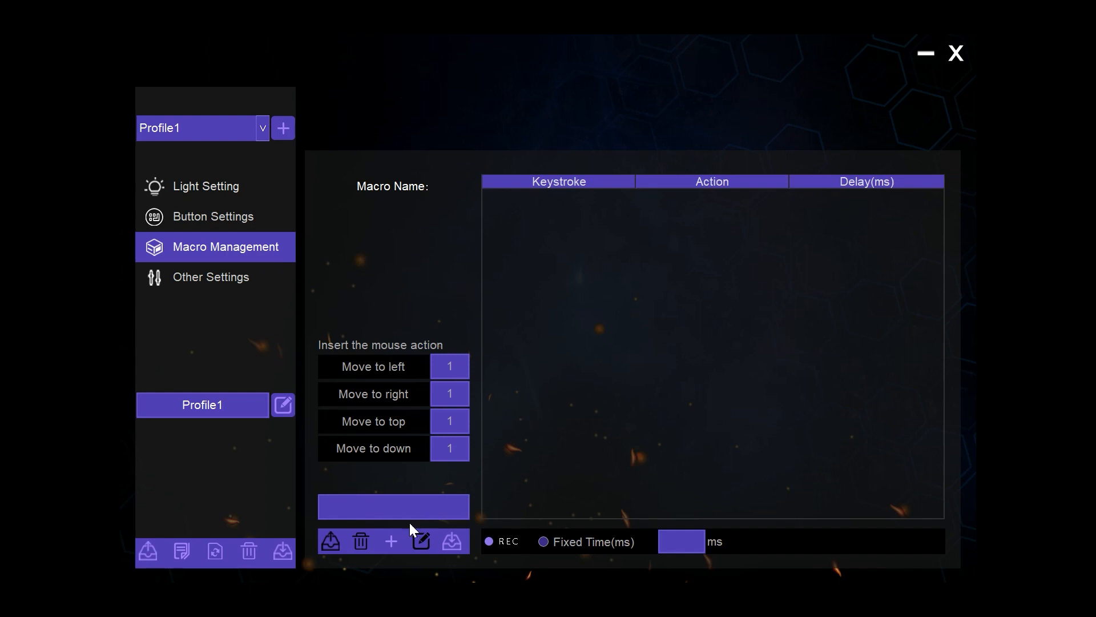
pyautogui.moveTo(607, 417)
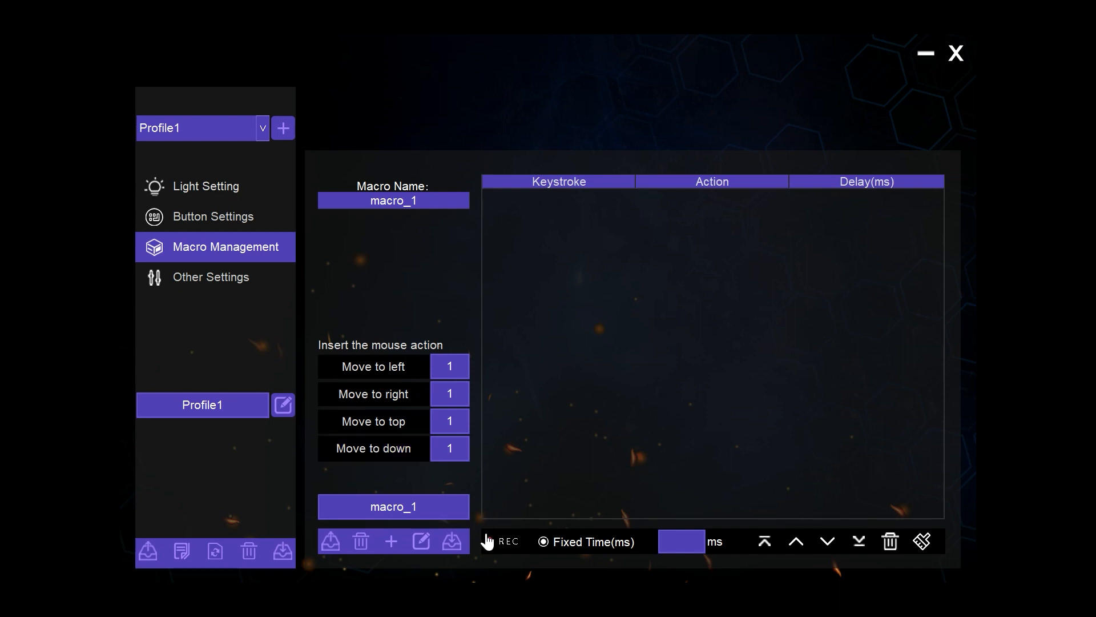
pyautogui.click(491, 542)
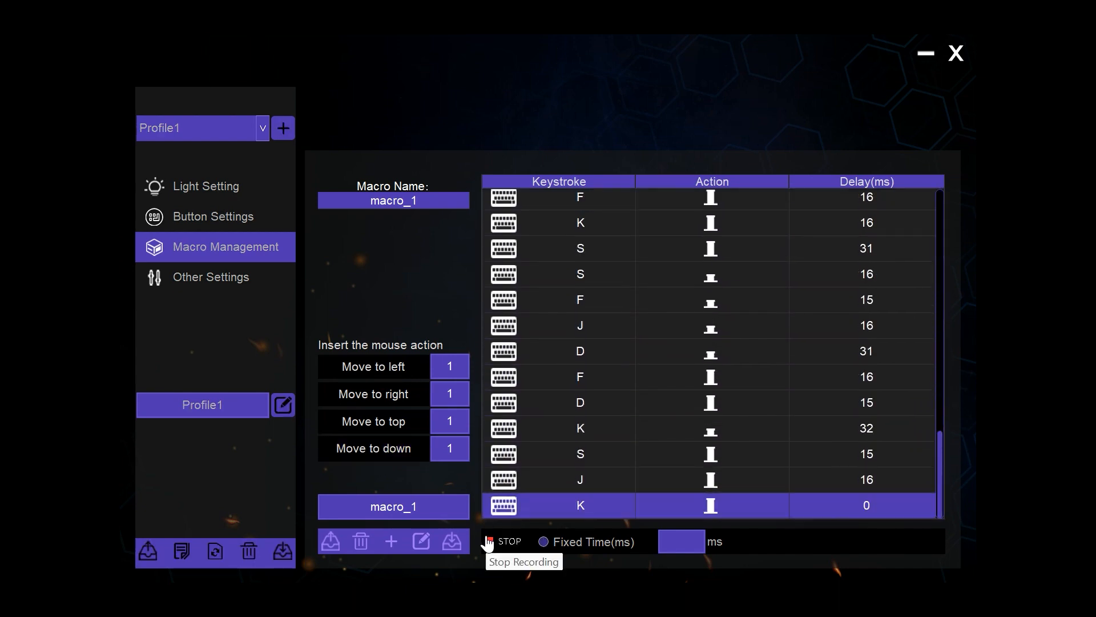
pyautogui.click(491, 541)
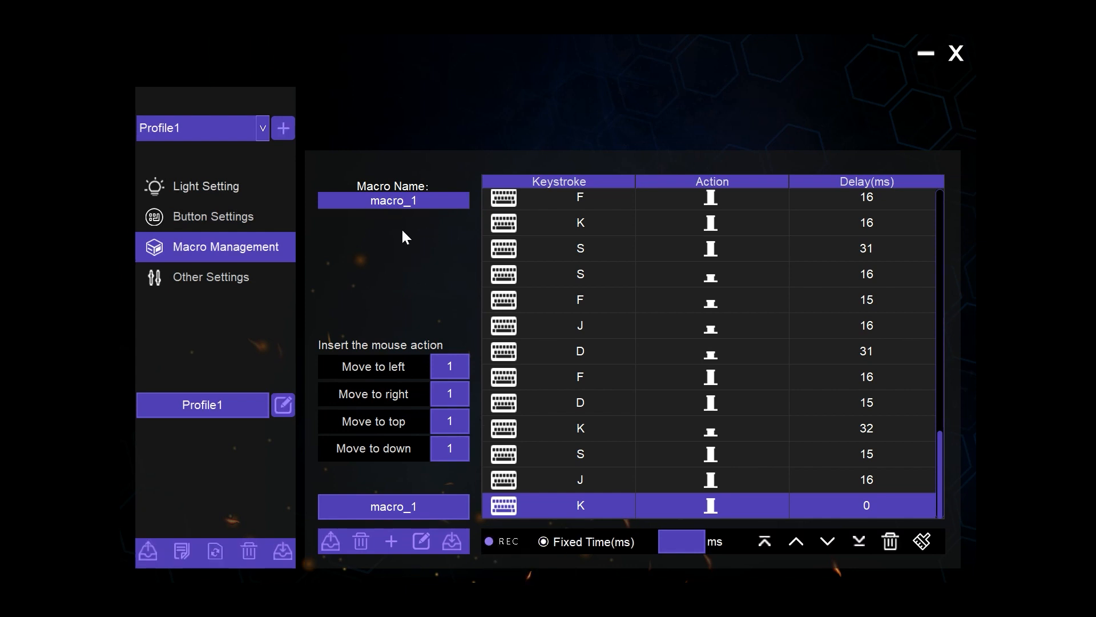
pyautogui.moveTo(393, 218)
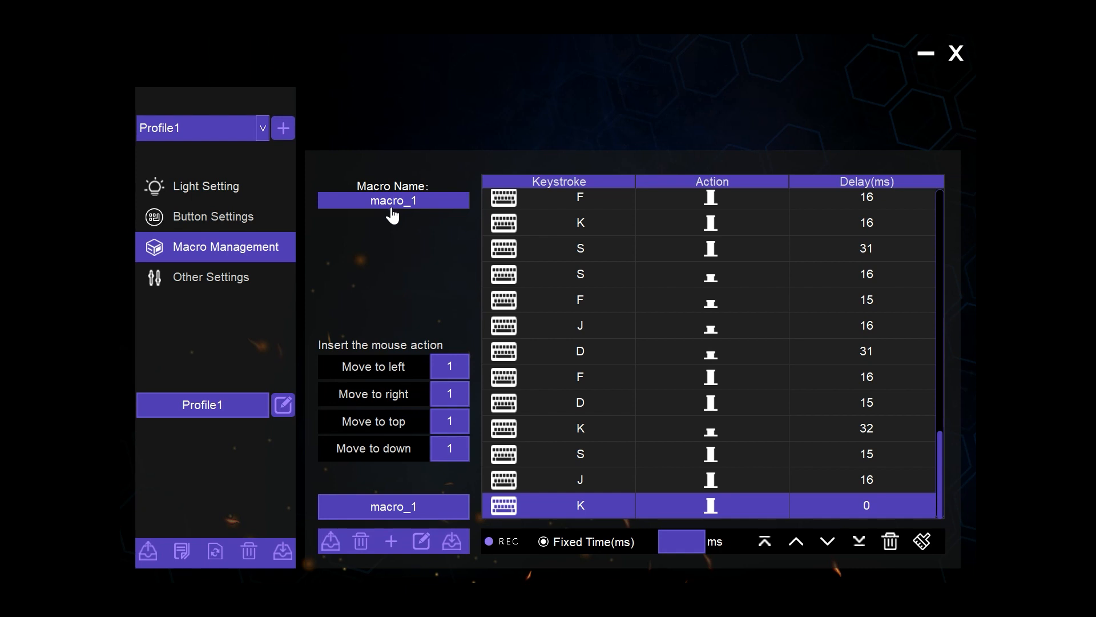
pyautogui.moveTo(278, 224)
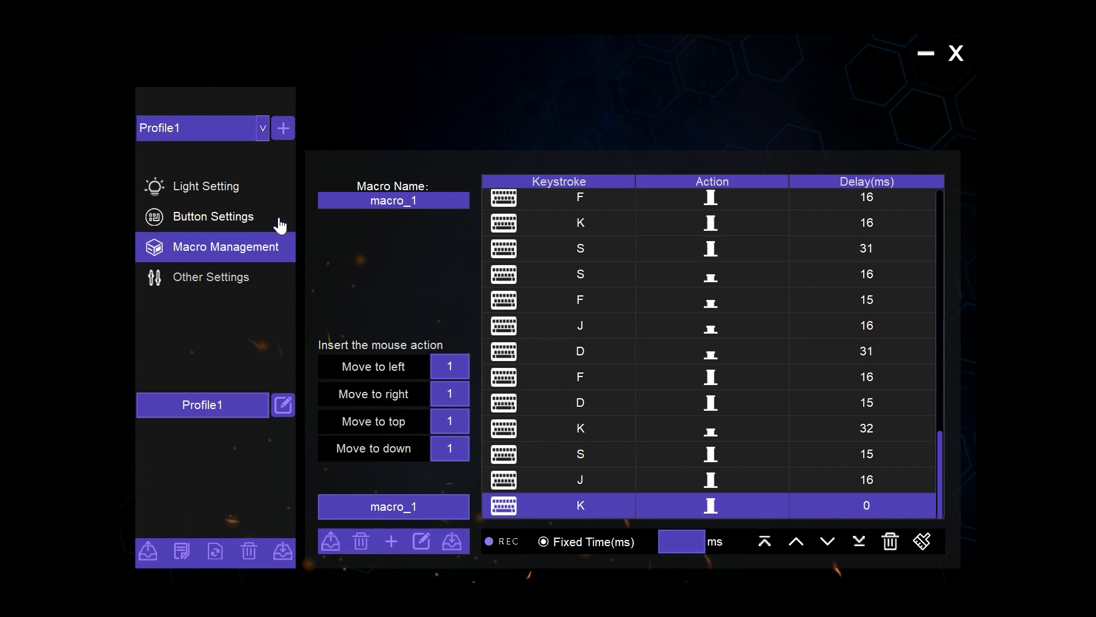
pyautogui.click(212, 217)
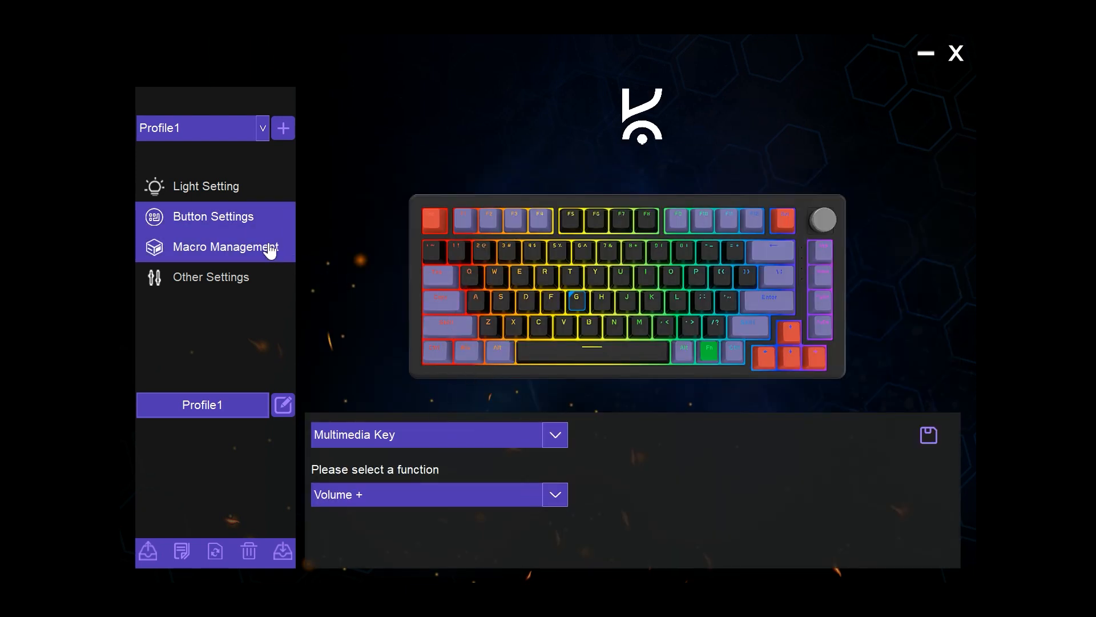
pyautogui.click(227, 247)
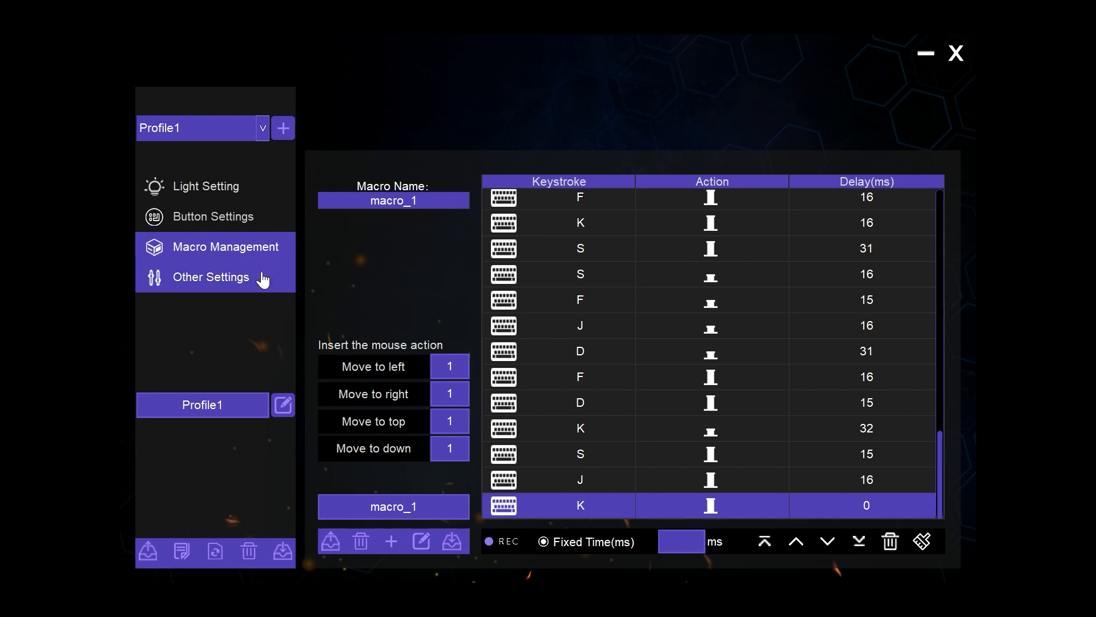
# Show the Other Settings page with Windows Lock, key swap, N key and USB report rate options
pyautogui.click(210, 276)
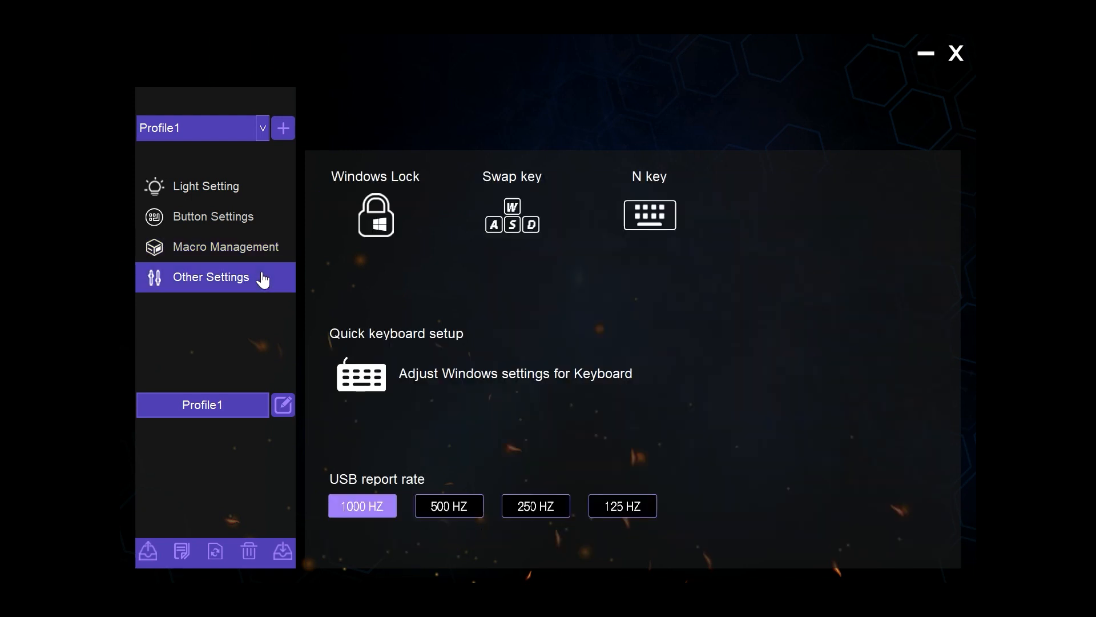
pyautogui.moveTo(389, 265)
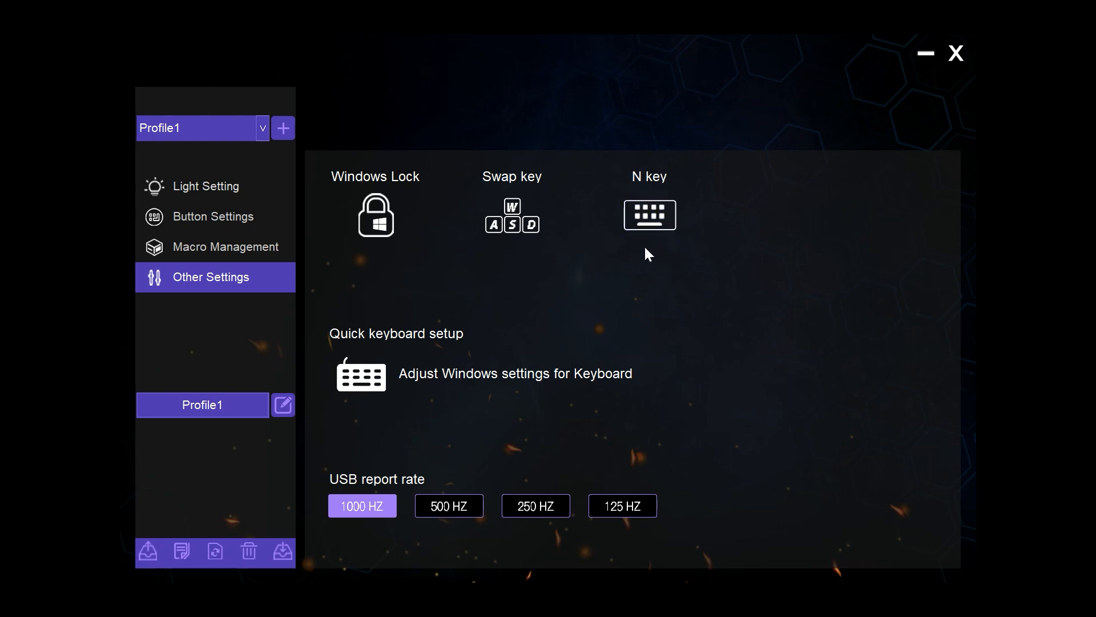
pyautogui.moveTo(331, 340)
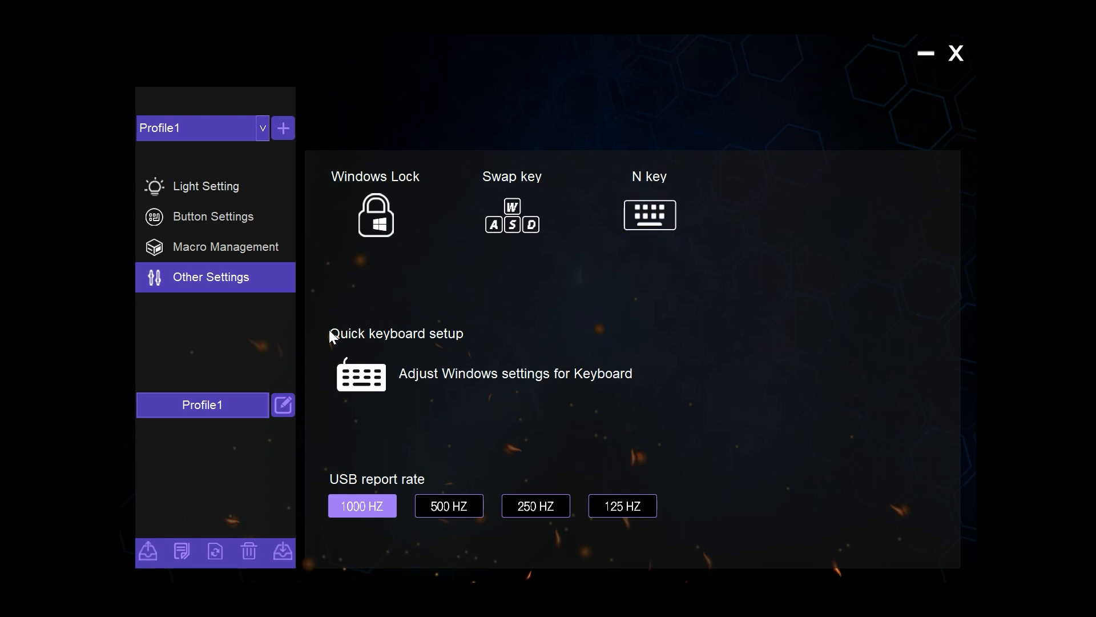
pyautogui.moveTo(477, 326)
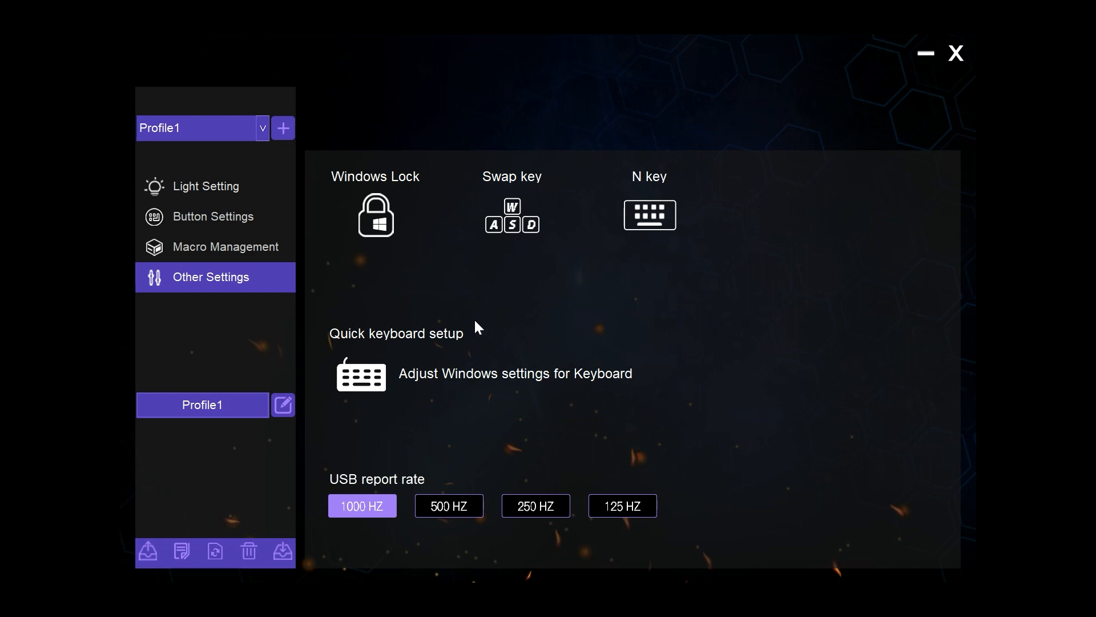
pyautogui.moveTo(477, 436)
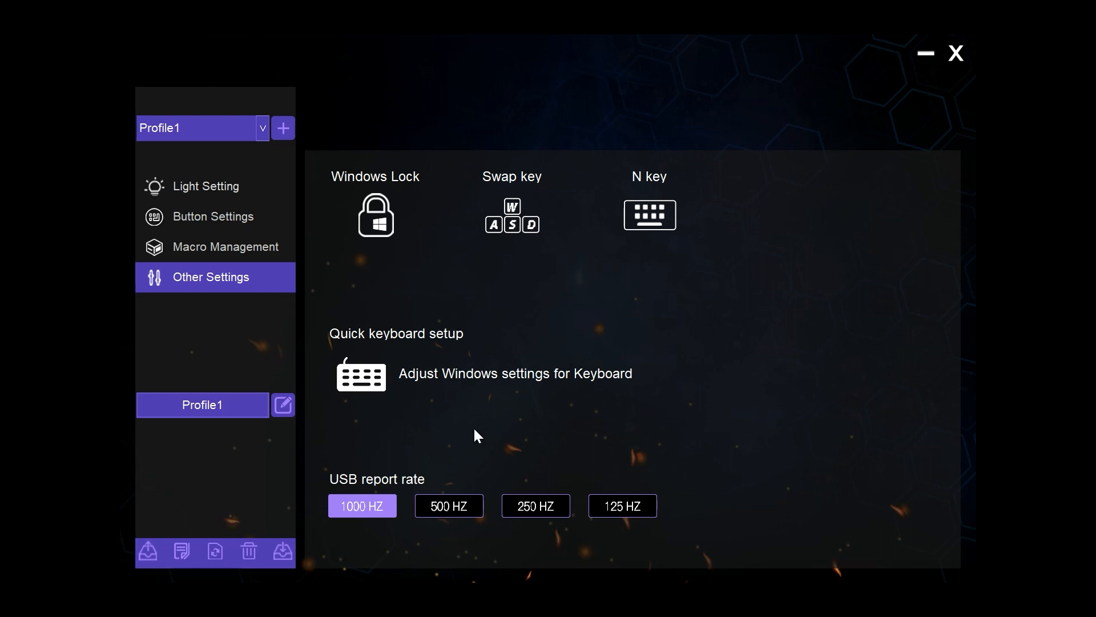
pyautogui.moveTo(457, 543)
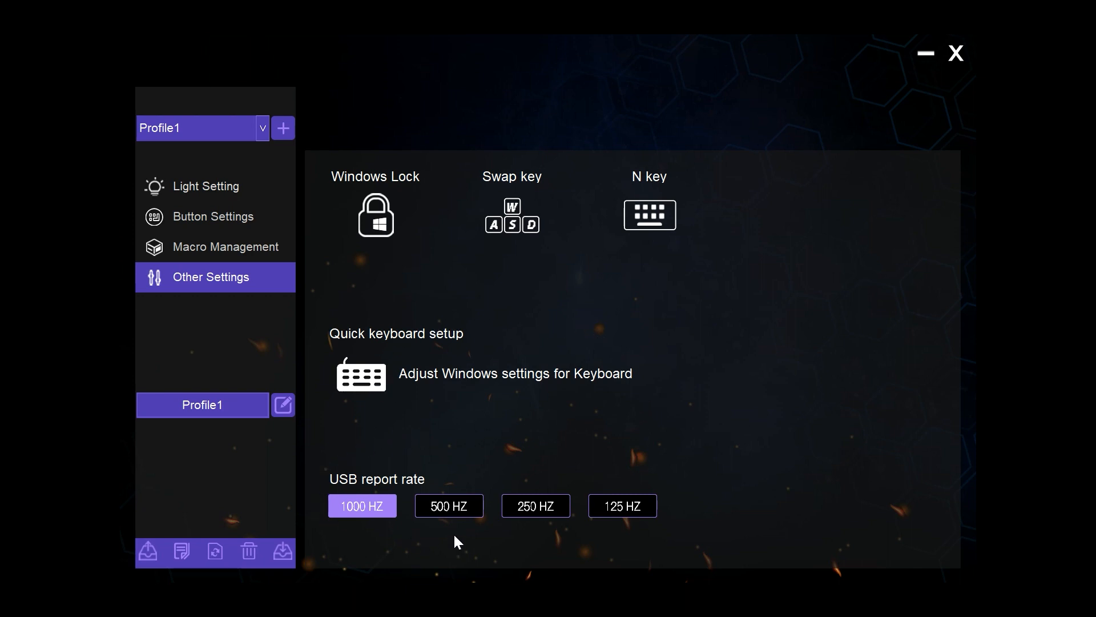
pyautogui.moveTo(338, 492)
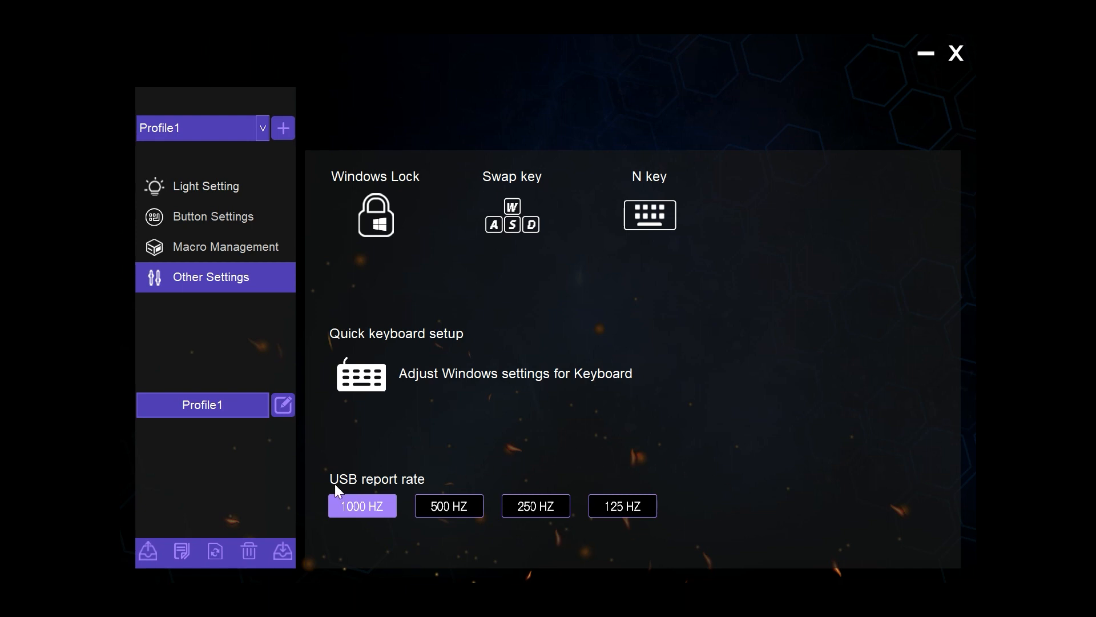
pyautogui.moveTo(383, 497)
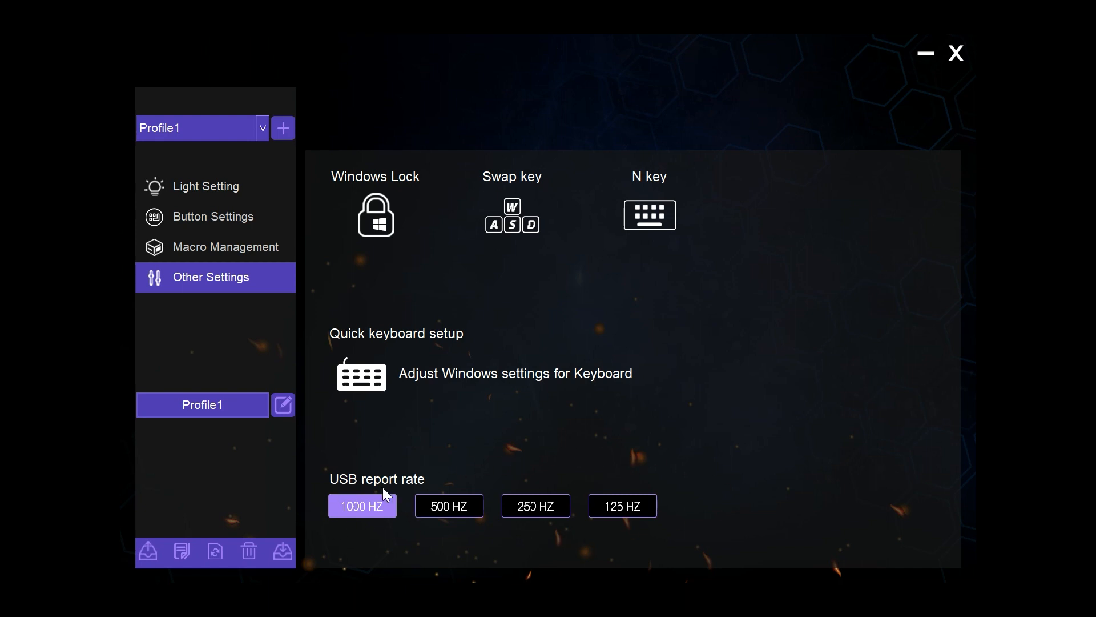
pyautogui.moveTo(358, 454)
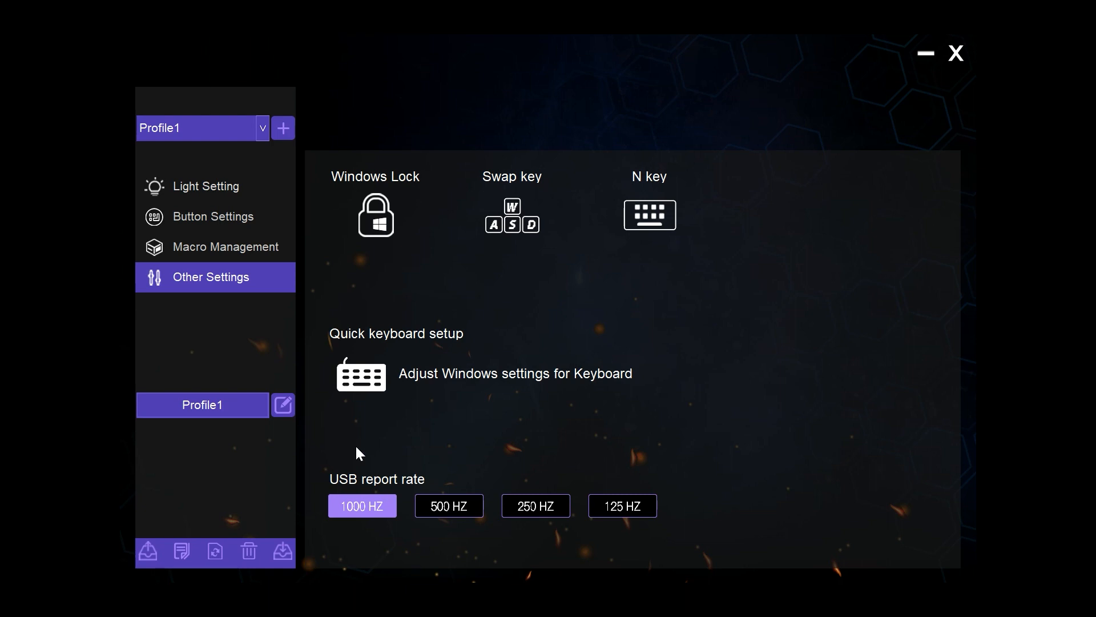
pyautogui.moveTo(205, 297)
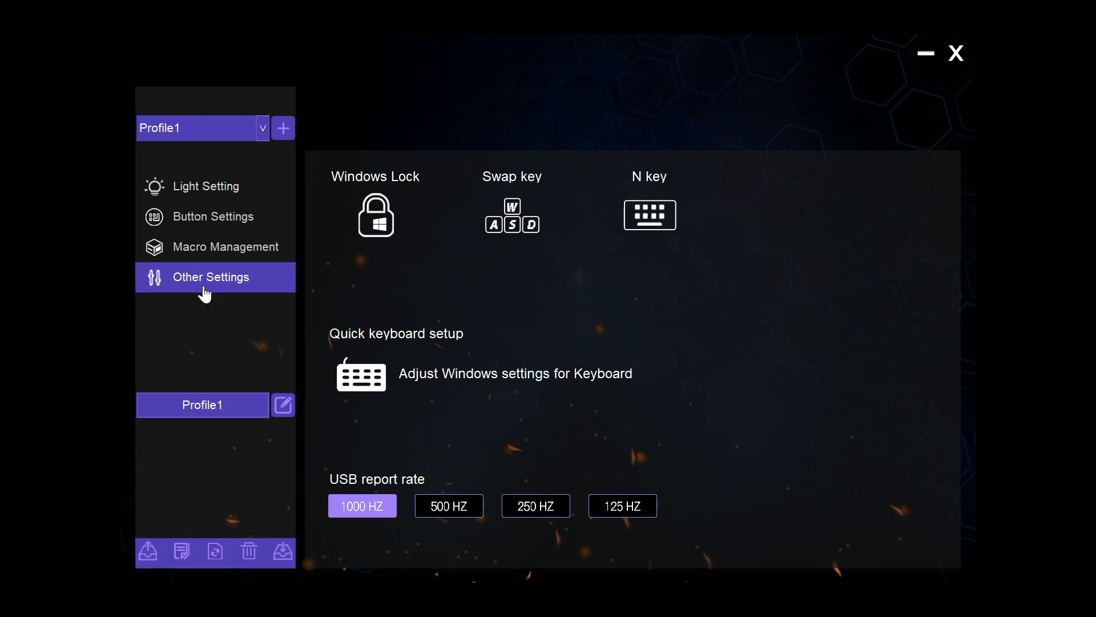